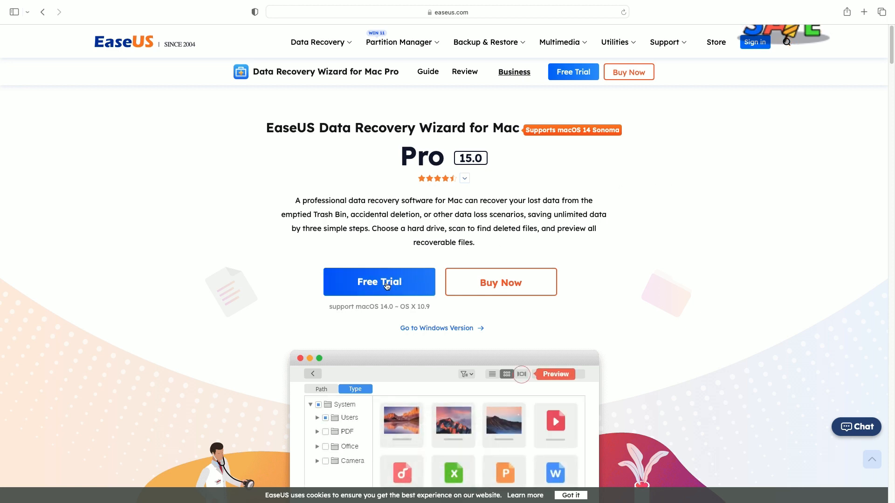
- Download the free trial of EaseUS Data Recovery Wizard for Mac Pro from its product page
left_click(380, 282)
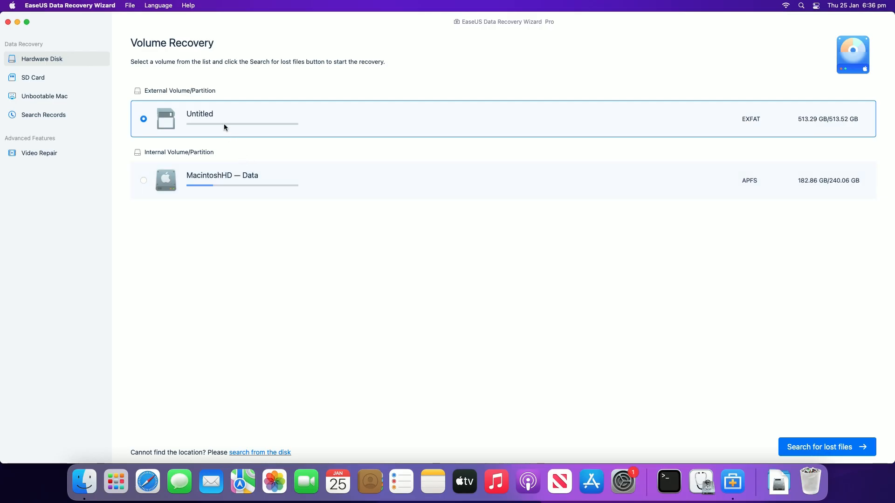
- Search the Untitled SD volume for lost files and filter results to Videos to preview the MP4
left_click(826, 446)
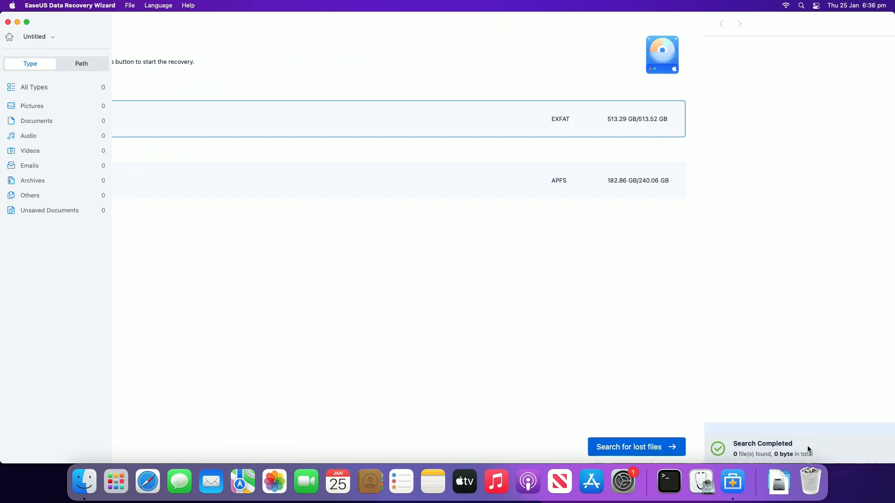
left_click(635, 447)
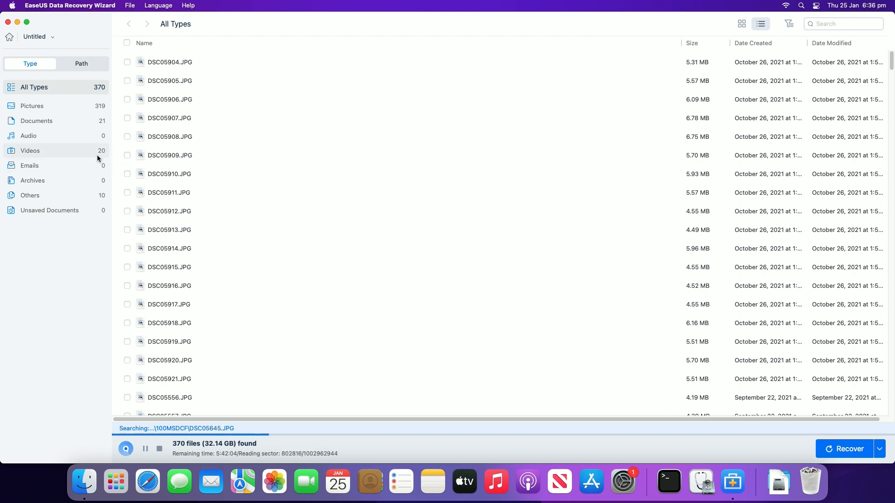
left_click(30, 151)
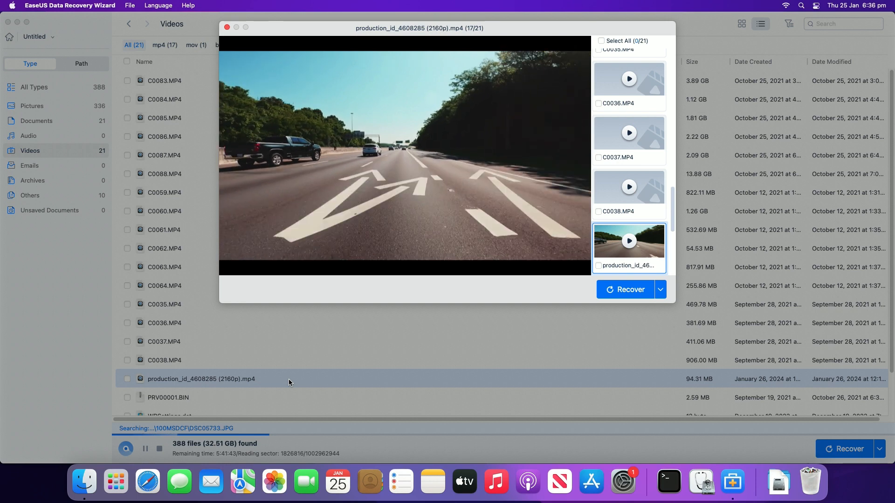
- Recover the previewed 94.31 MB MP4 clip and save it into the Documents folder
left_click(627, 289)
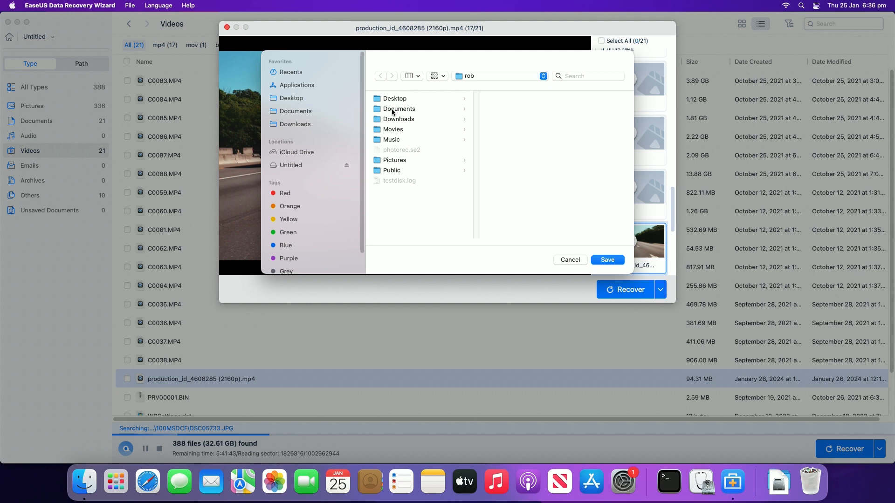
left_click(398, 110)
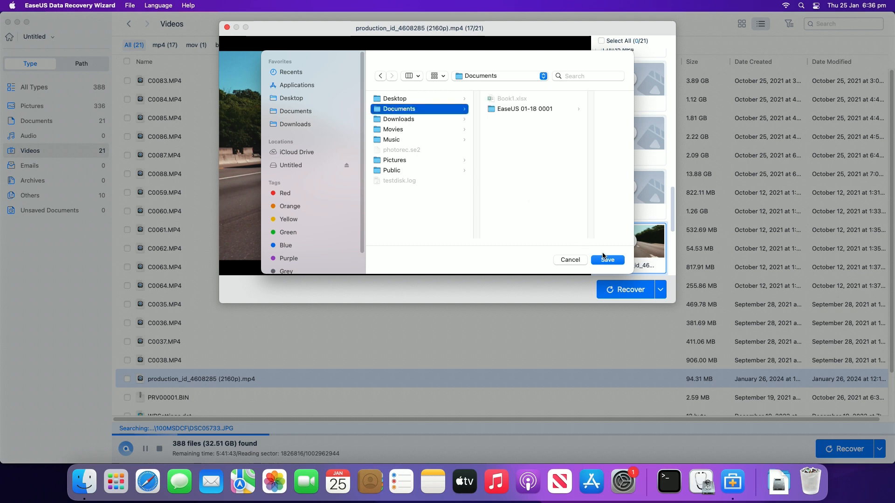
left_click(606, 260)
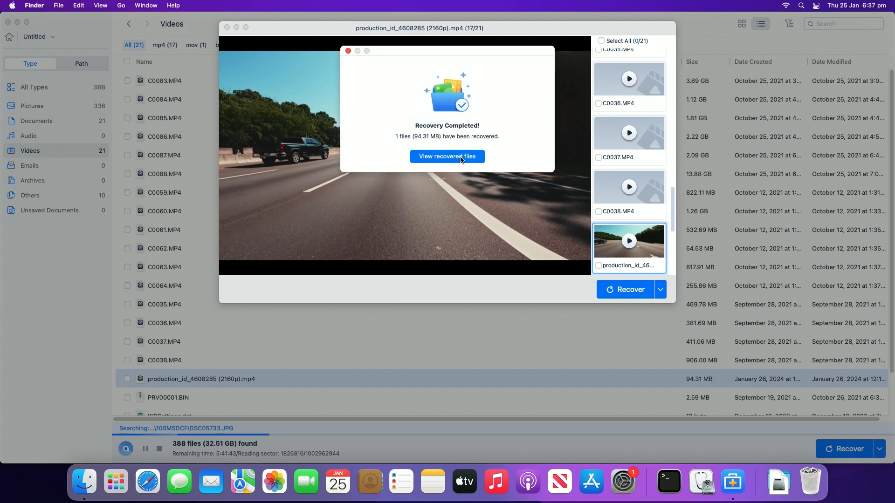
- View the recovered files, open the clip from the mp4 folder in QuickTime Player and play it
left_click(447, 157)
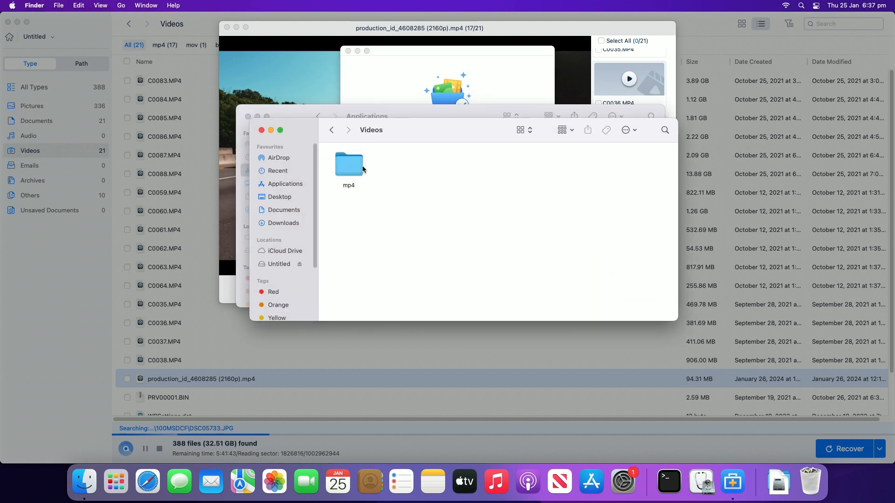
double_click(348, 164)
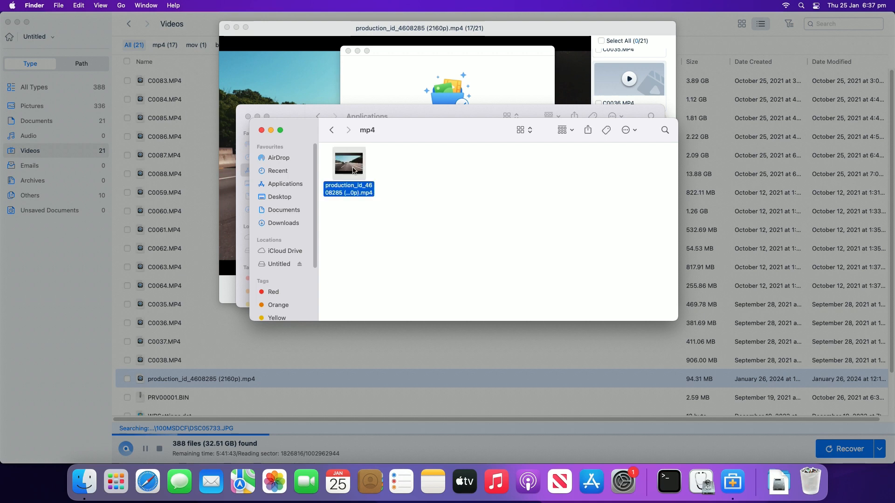
double_click(348, 163)
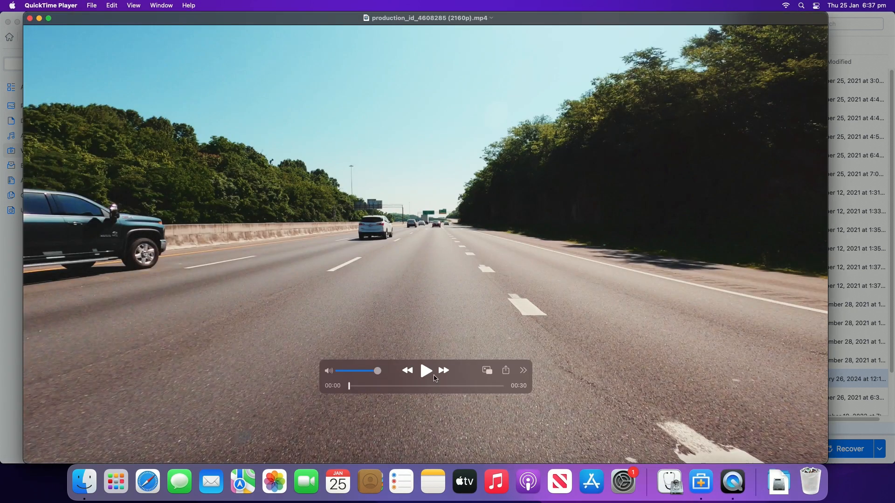
left_click(425, 370)
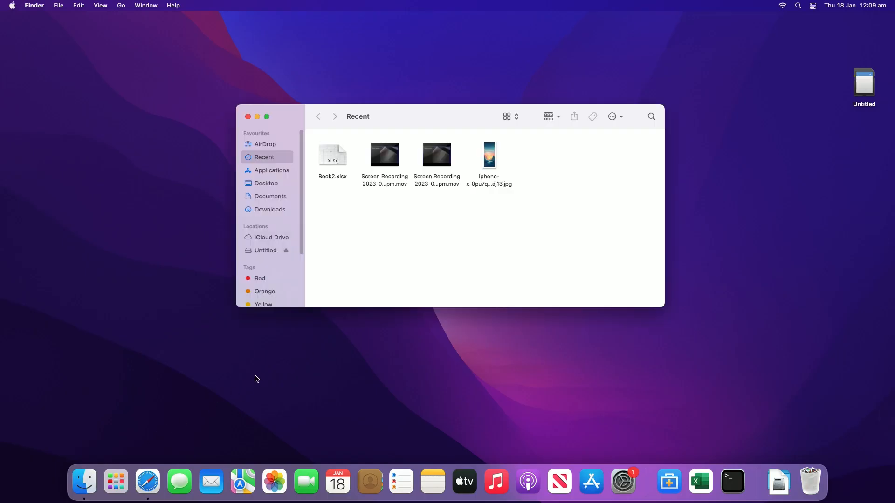
- Launch Disk Utility from Applications > Utilities, showing the MacintoshHD volume details
left_click(271, 169)
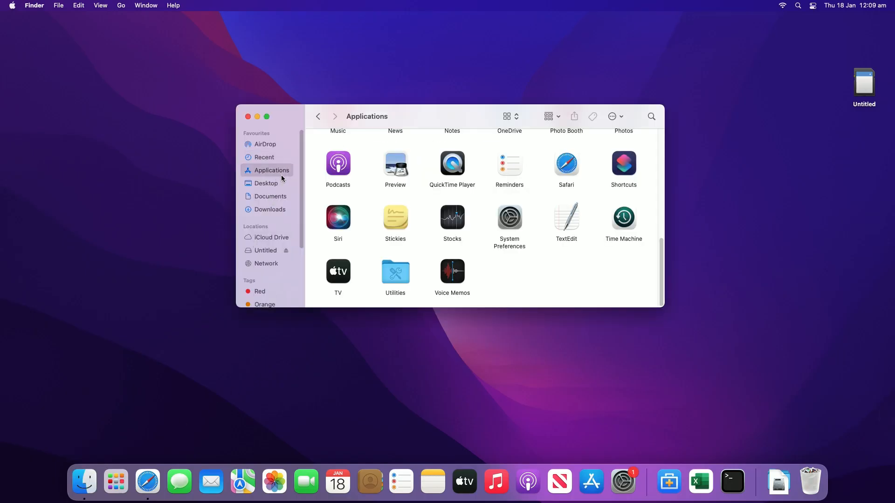
double_click(395, 271)
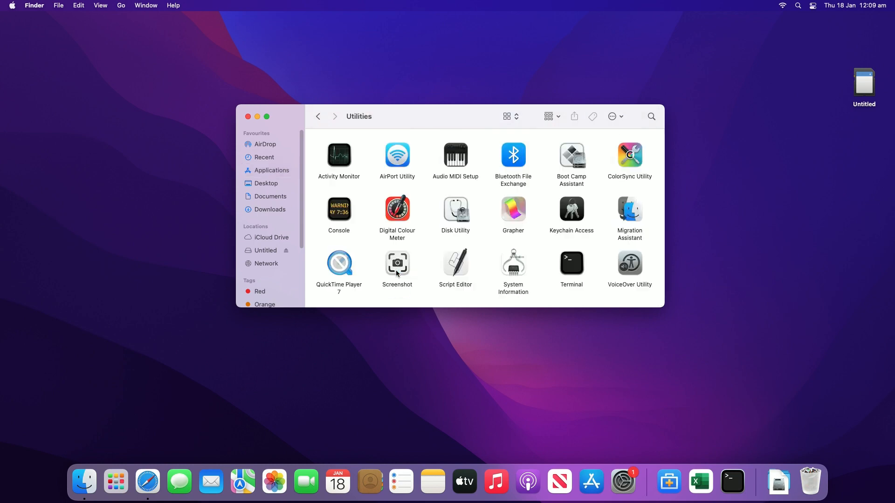
left_click(455, 209)
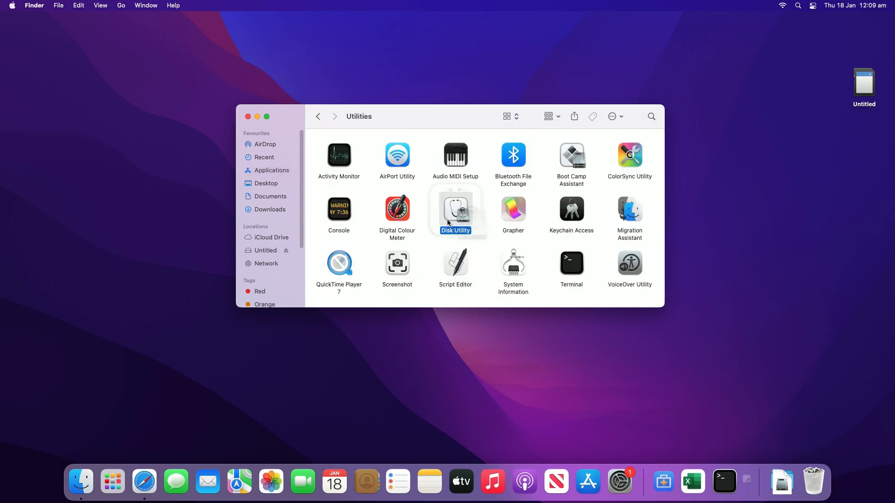
double_click(456, 212)
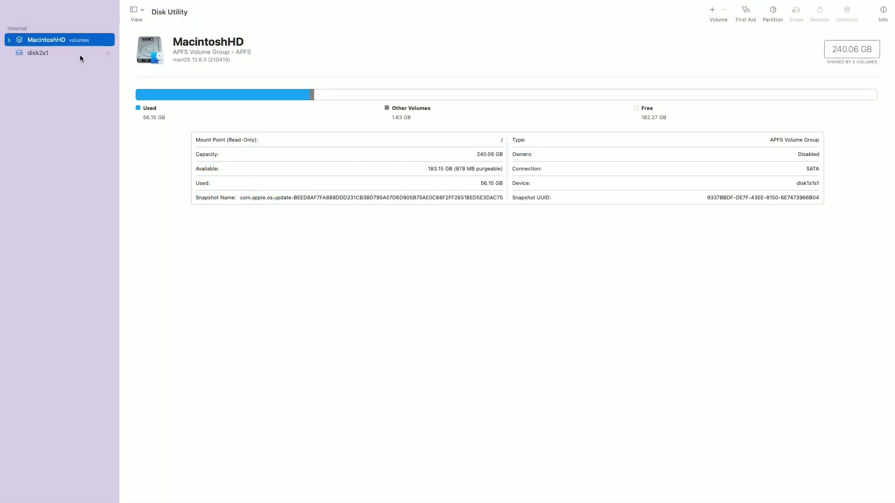
- Run First Aid on the disk2s1 SD card volume, dismiss the completed report and exit full screen
left_click(38, 52)
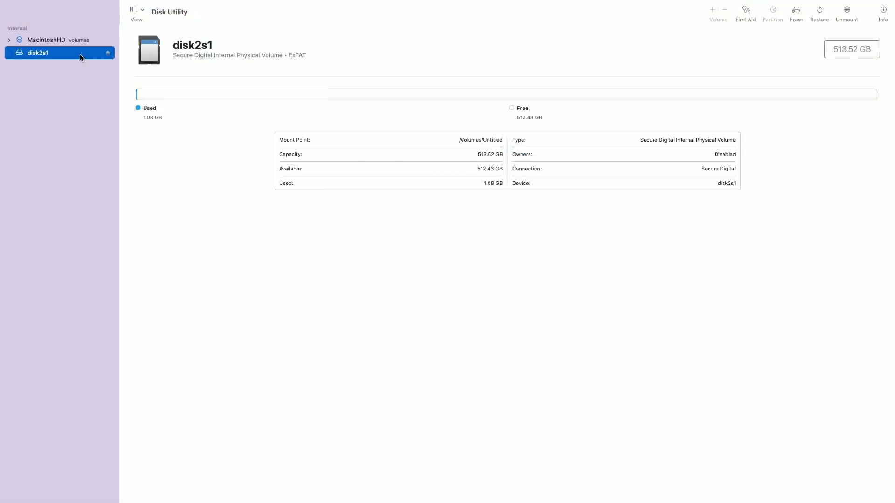
right_click(37, 52)
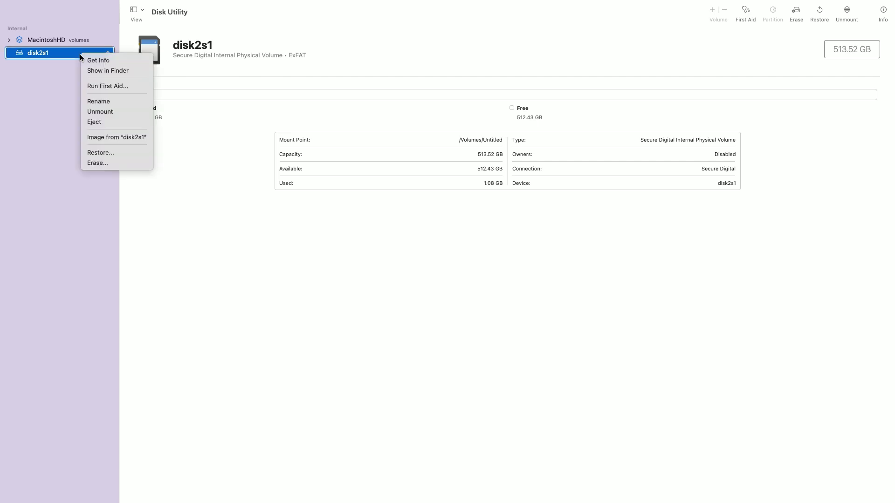
mouse_move(108, 92)
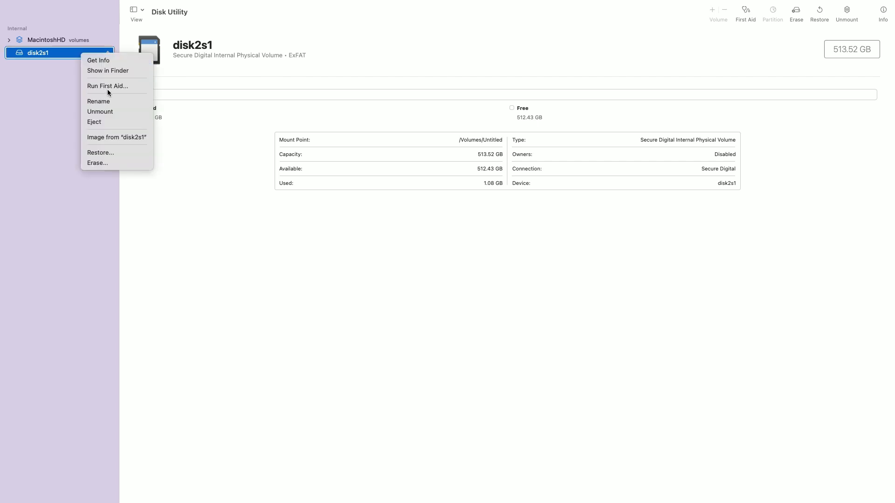
left_click(107, 86)
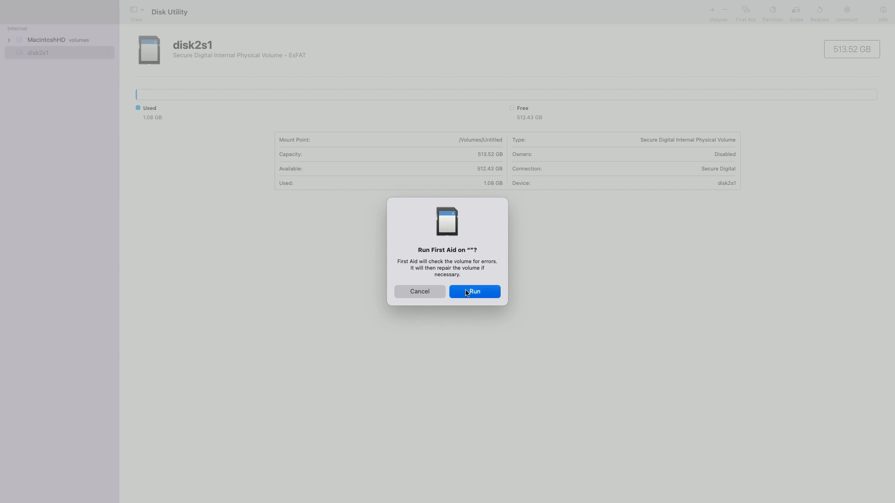
left_click(474, 290)
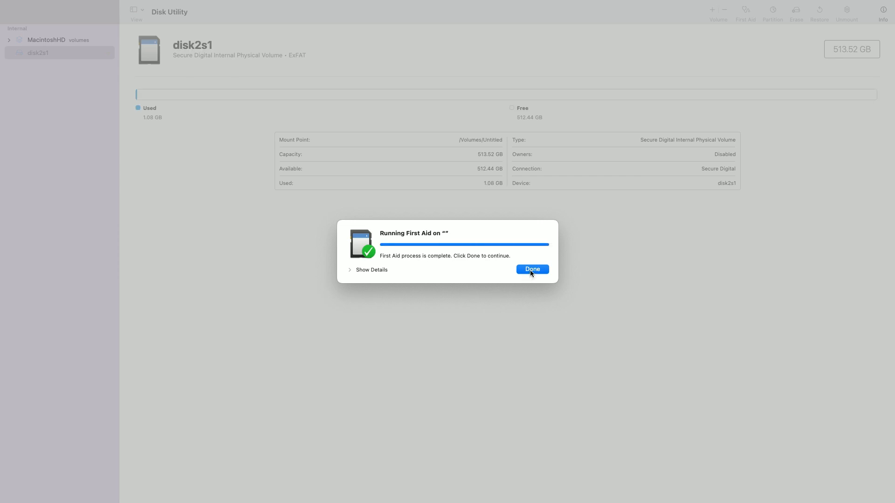
left_click(531, 269)
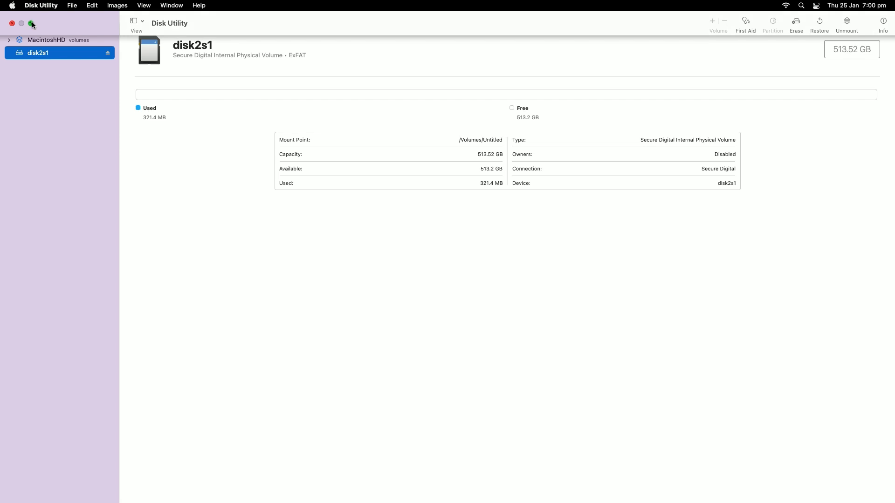
left_click(30, 25)
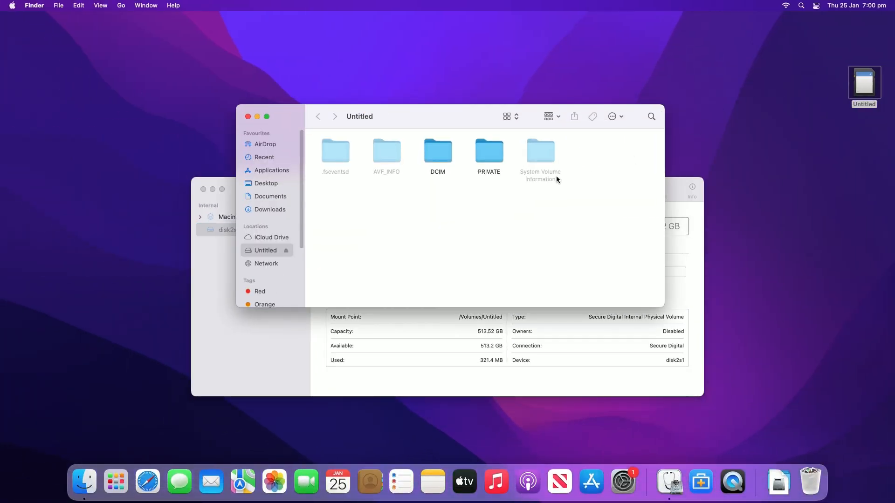
double_click(488, 152)
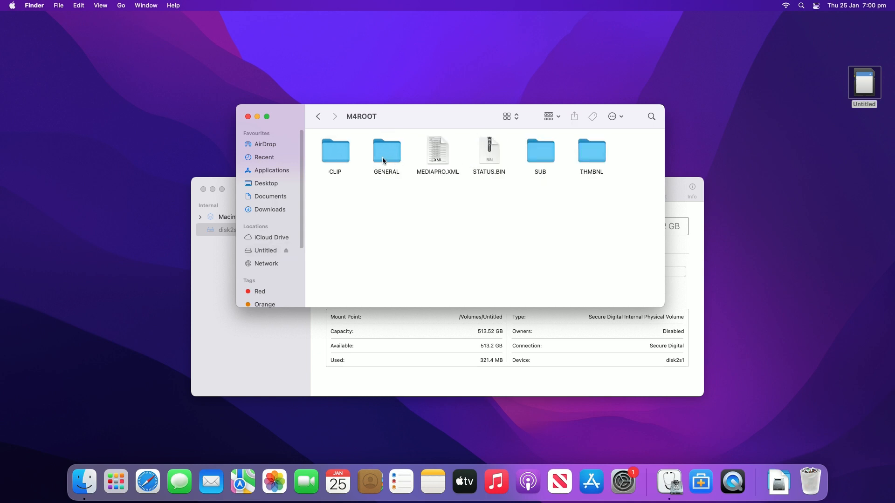
double_click(335, 151)
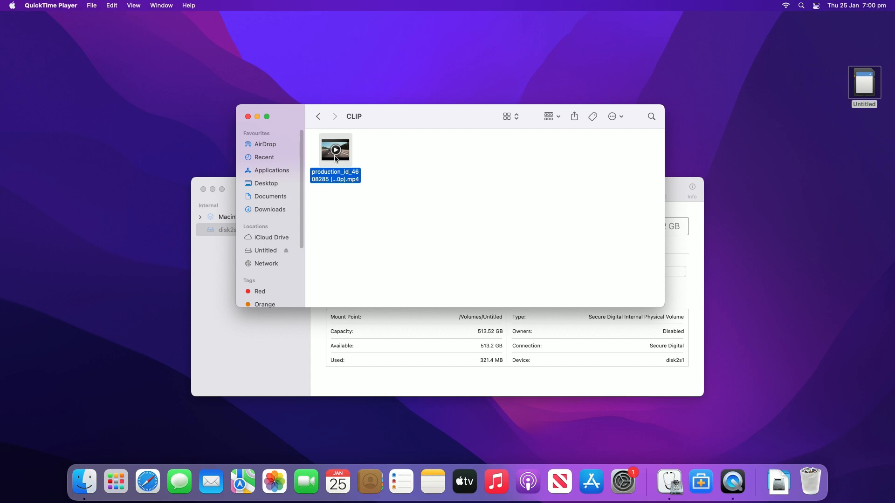
double_click(335, 149)
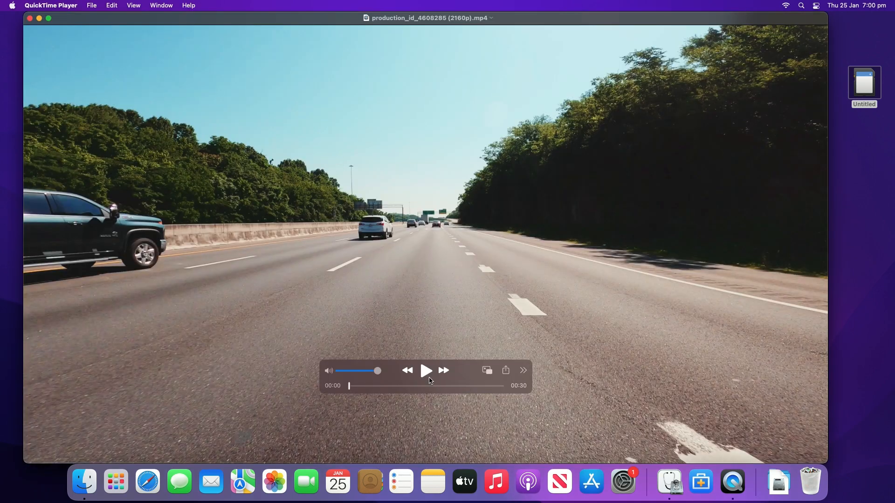
left_click(426, 370)
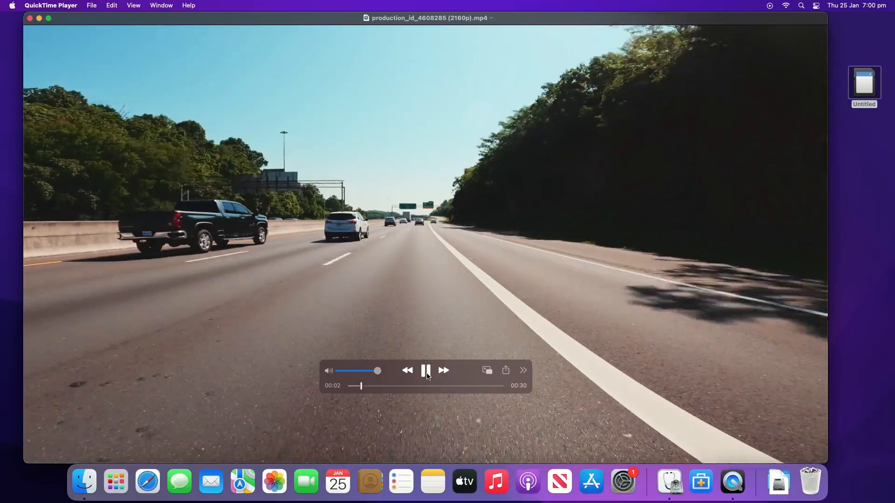